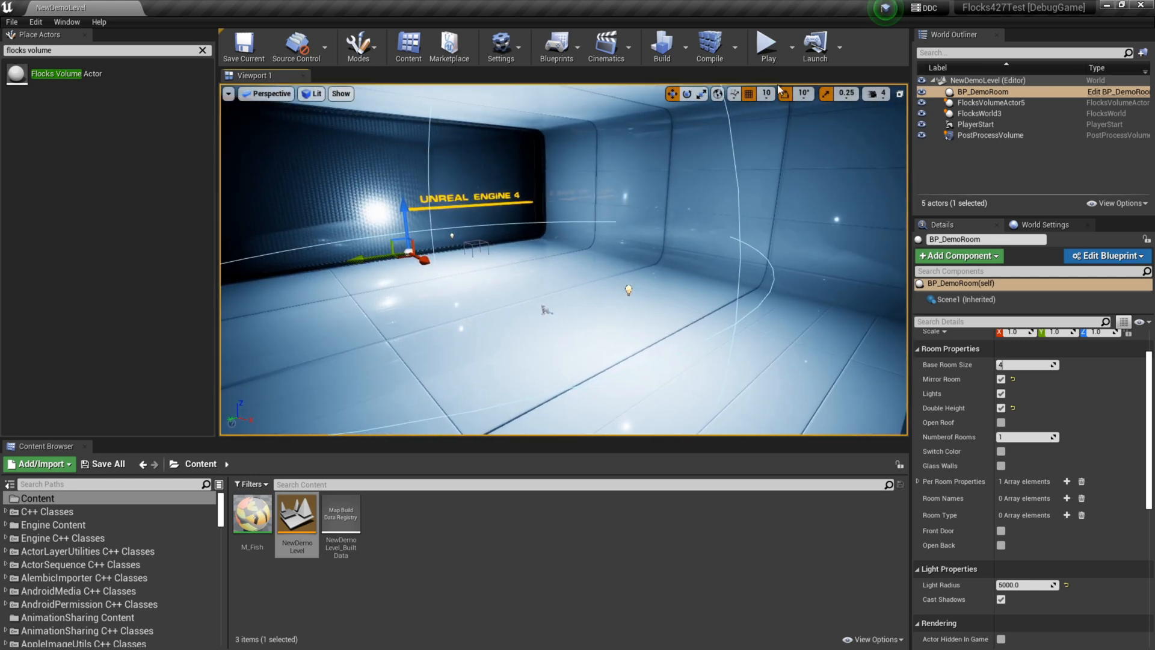
Step: Start Play In Editor to watch the fish flock swarm the demo room
left_click(766, 44)
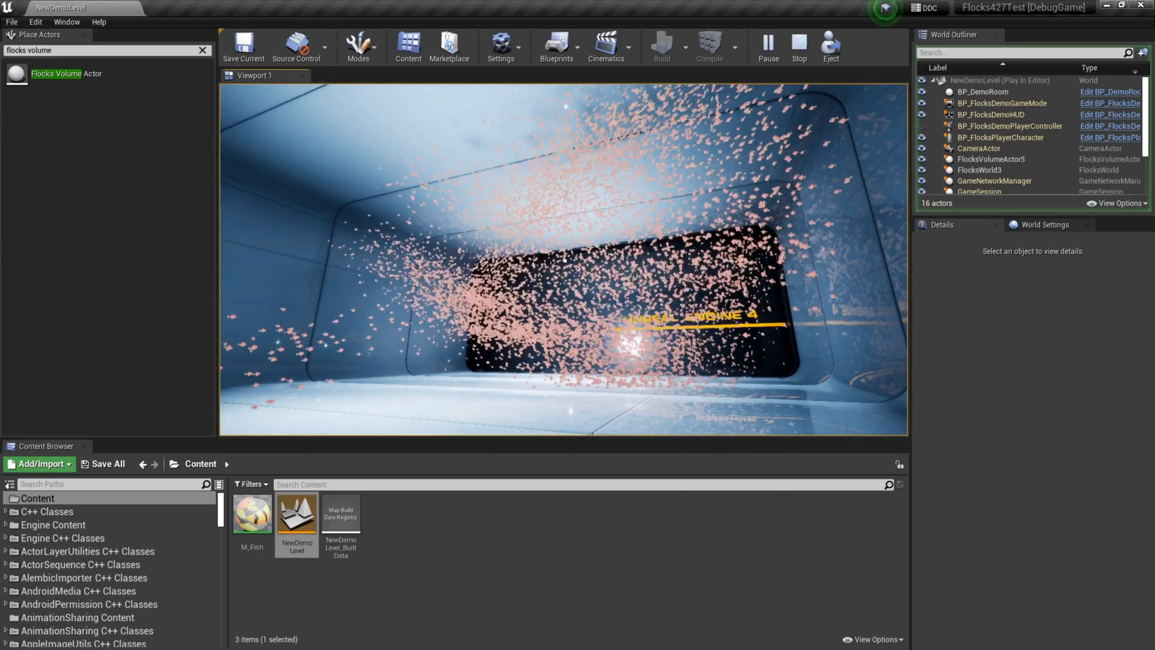
Step: Stop play and tick Use Falloff on FlocksVolumeActor5's restriction box
left_click(798, 46)
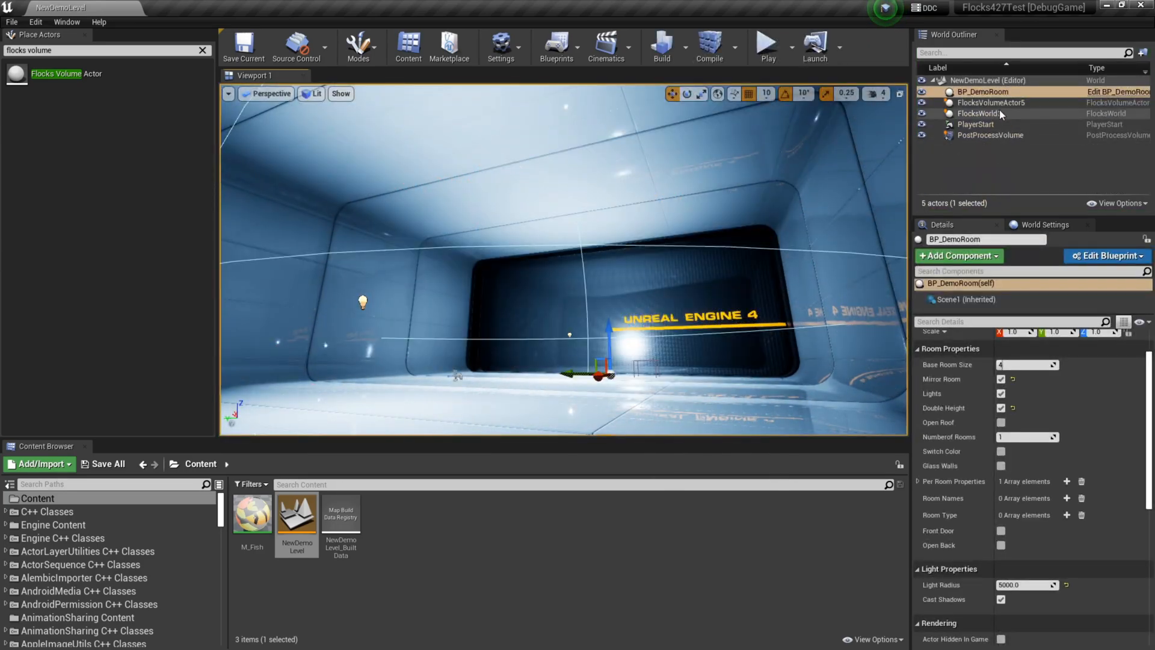
left_click(990, 102)
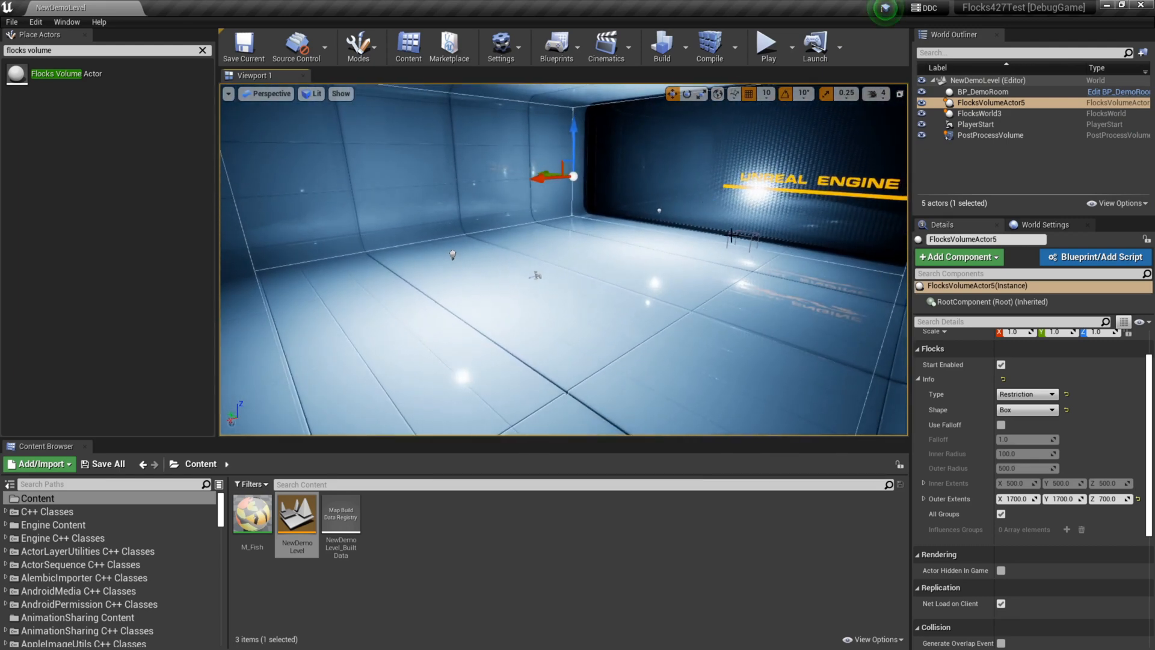
mouse_move(1001, 425)
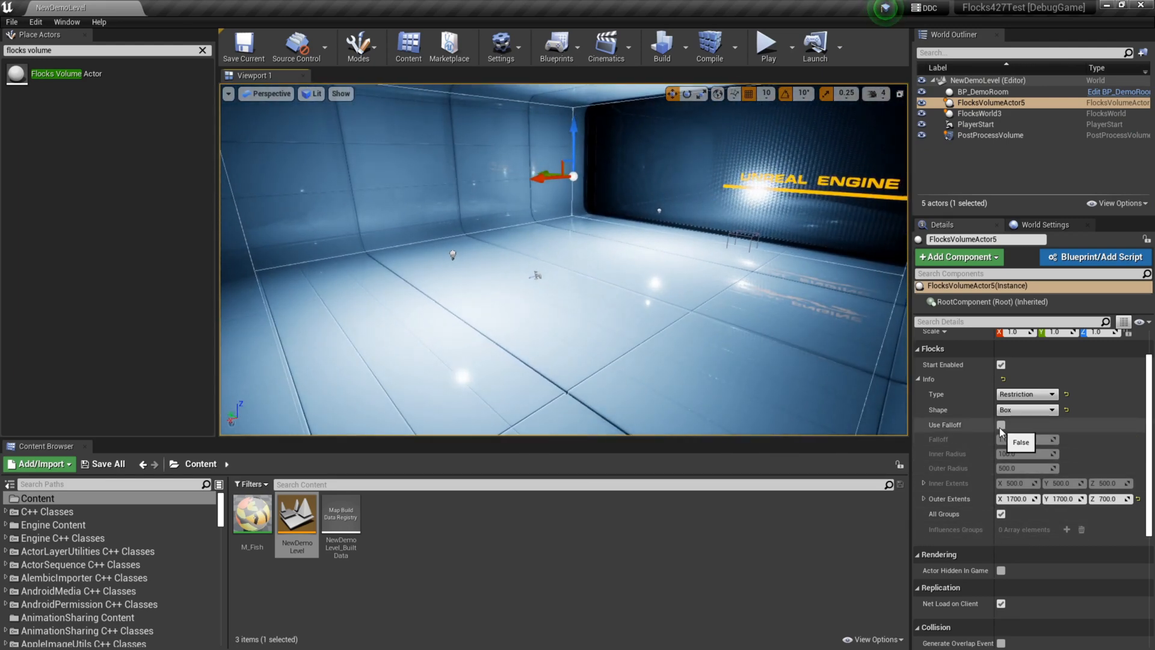
left_click(1002, 424)
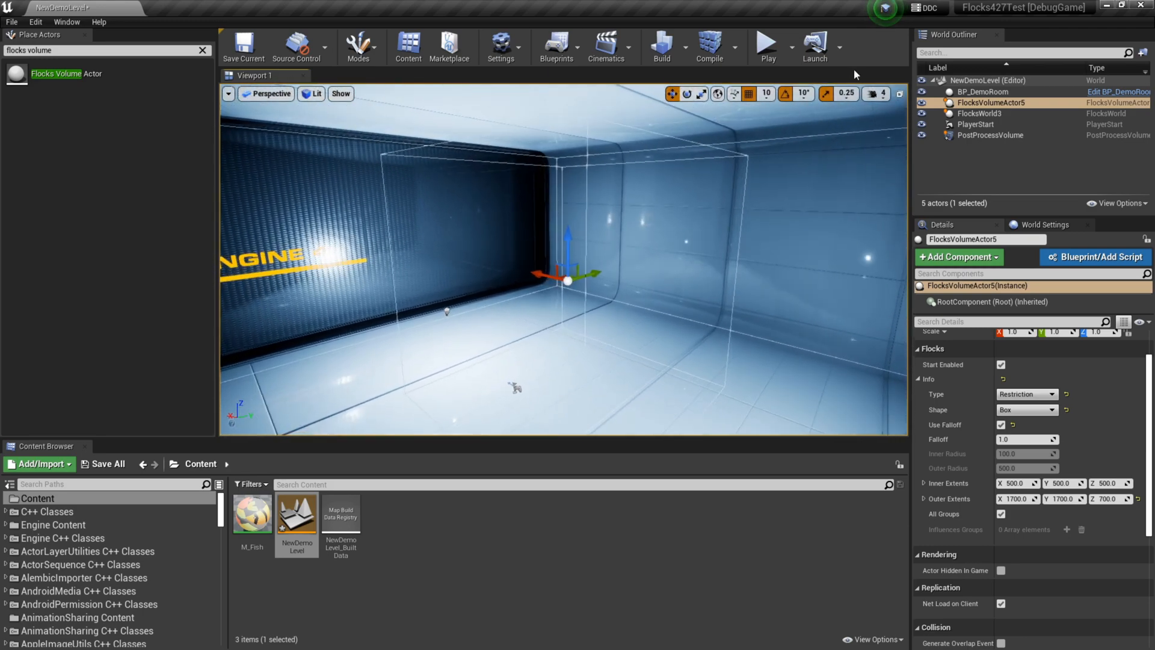
Step: Set the flocks volume's Inner Extents X and Y to 1400, giving 1400 x 1400 x 500
left_click(766, 44)
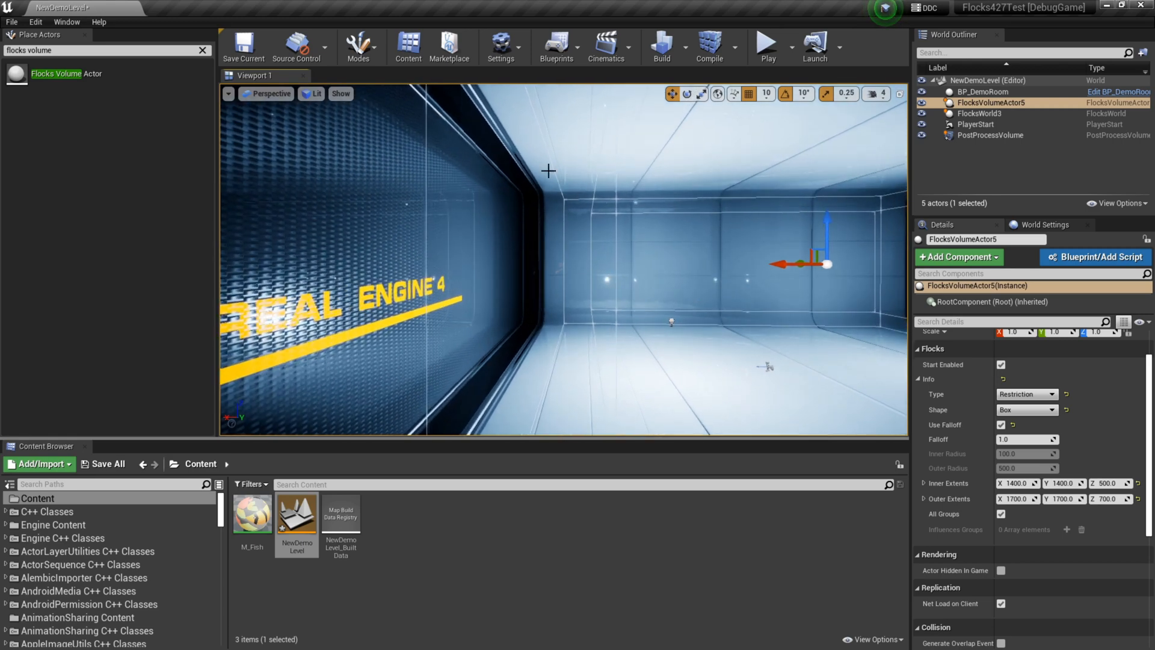
mouse_move(549, 278)
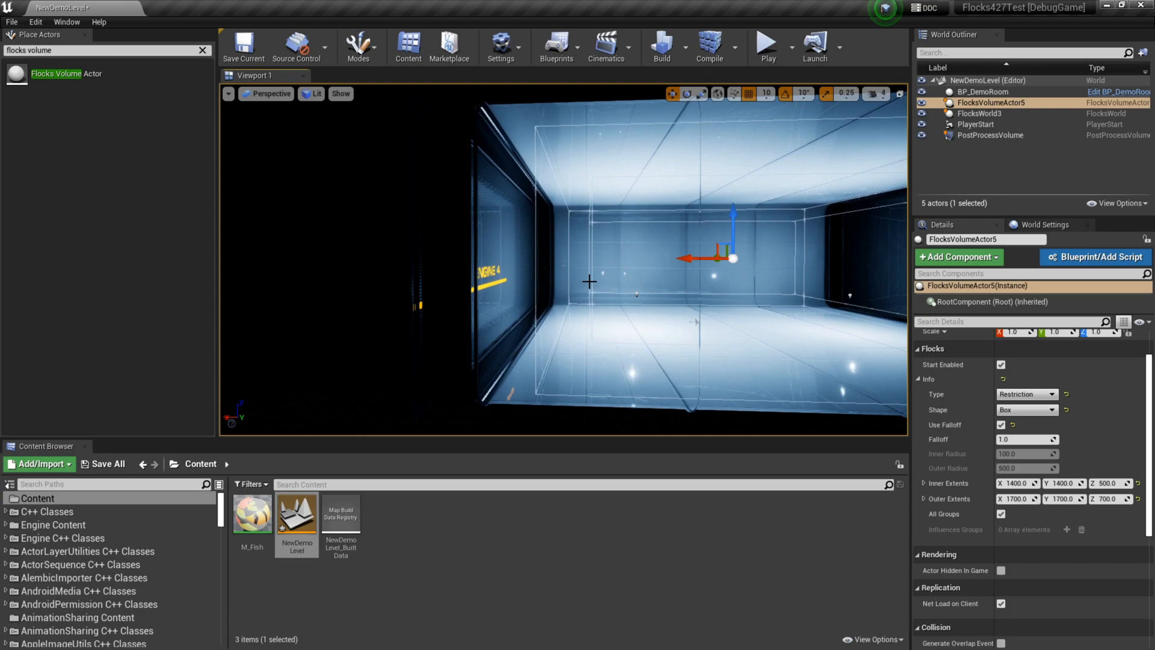
Step: Play the level to test the falloff restriction volume, then stop it
left_click(766, 44)
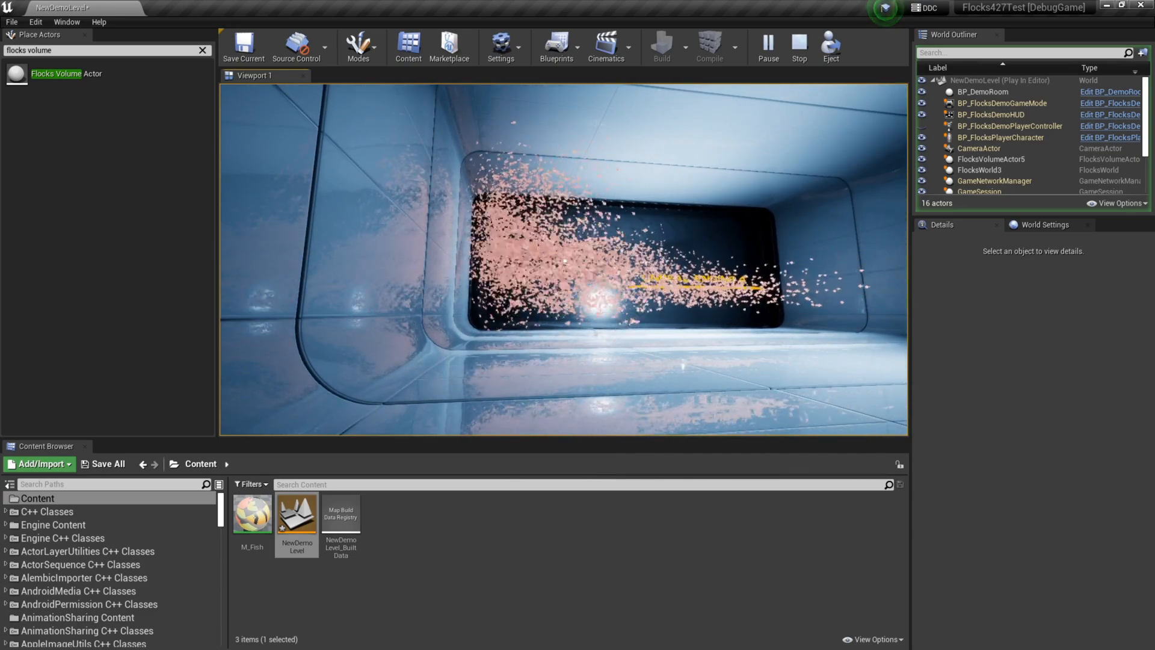
left_click(798, 47)
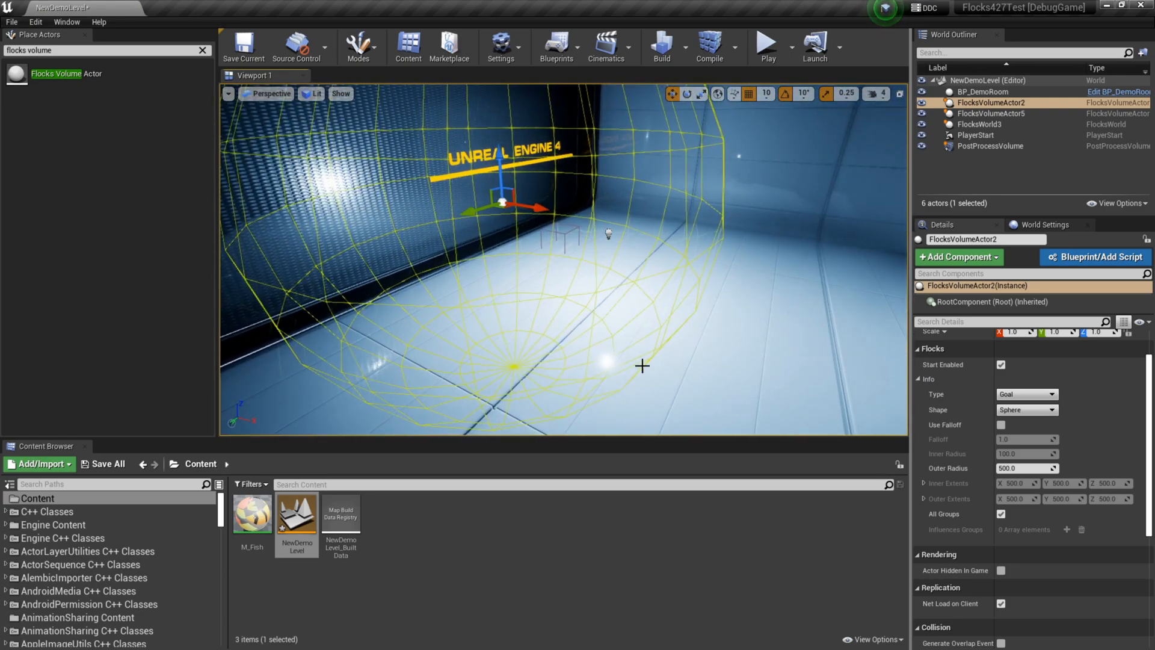
Step: Keep the goal volume's shape as Sphere with Use Falloff off, and run the level
left_click(1025, 410)
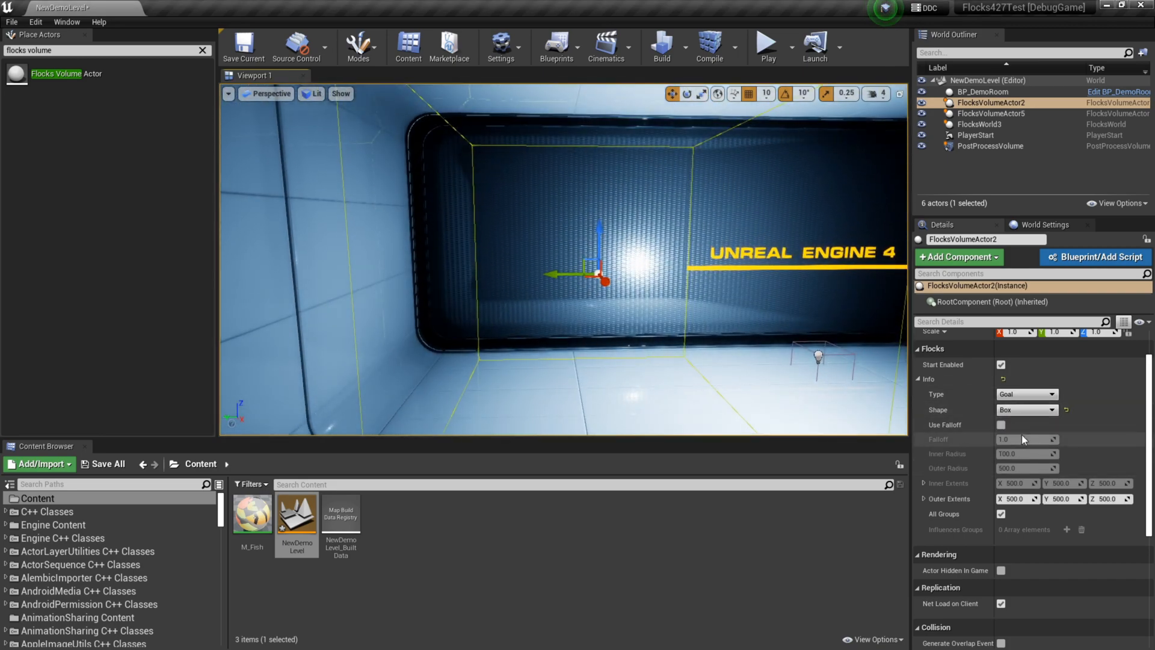
left_click(1025, 410)
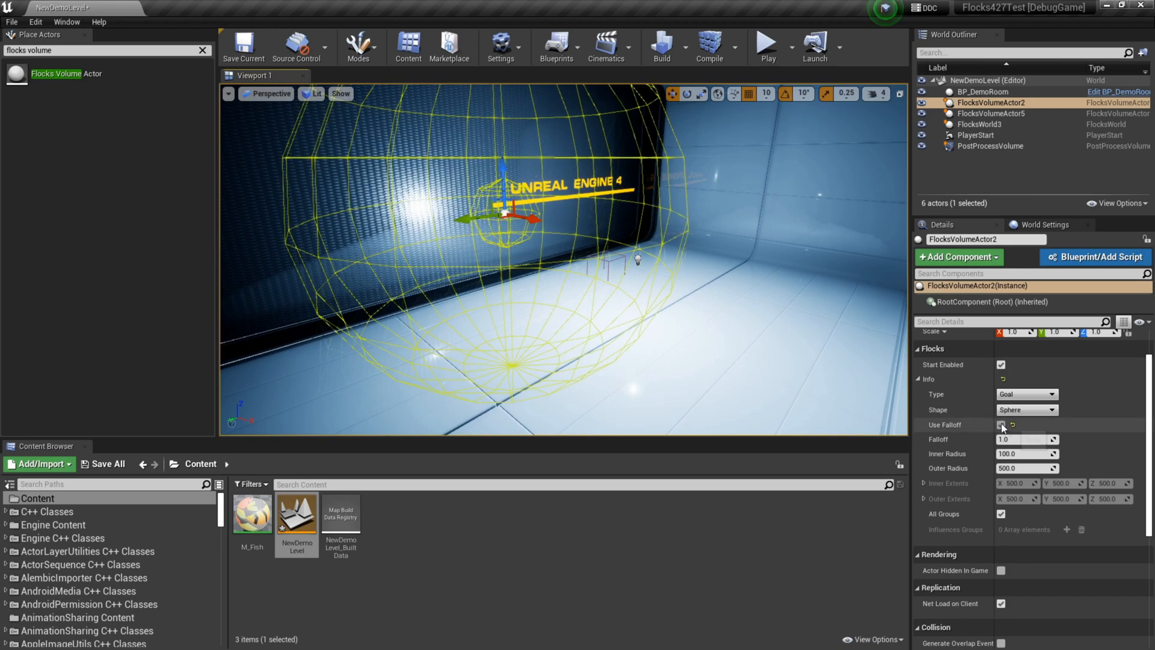
left_click(1001, 426)
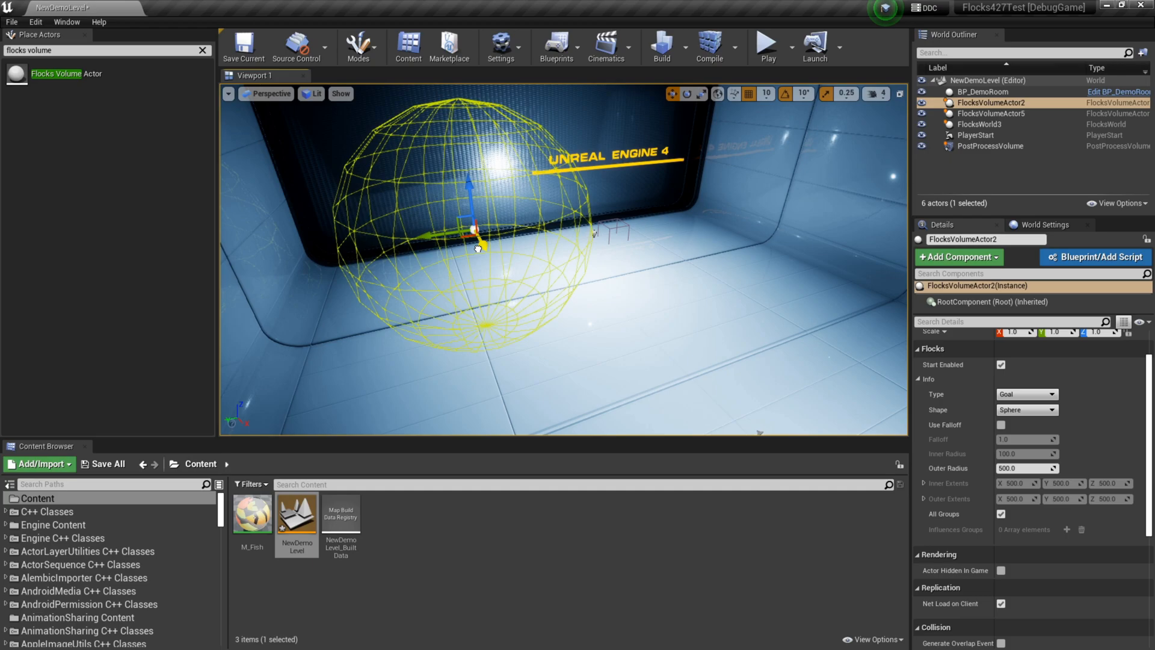
left_click(766, 43)
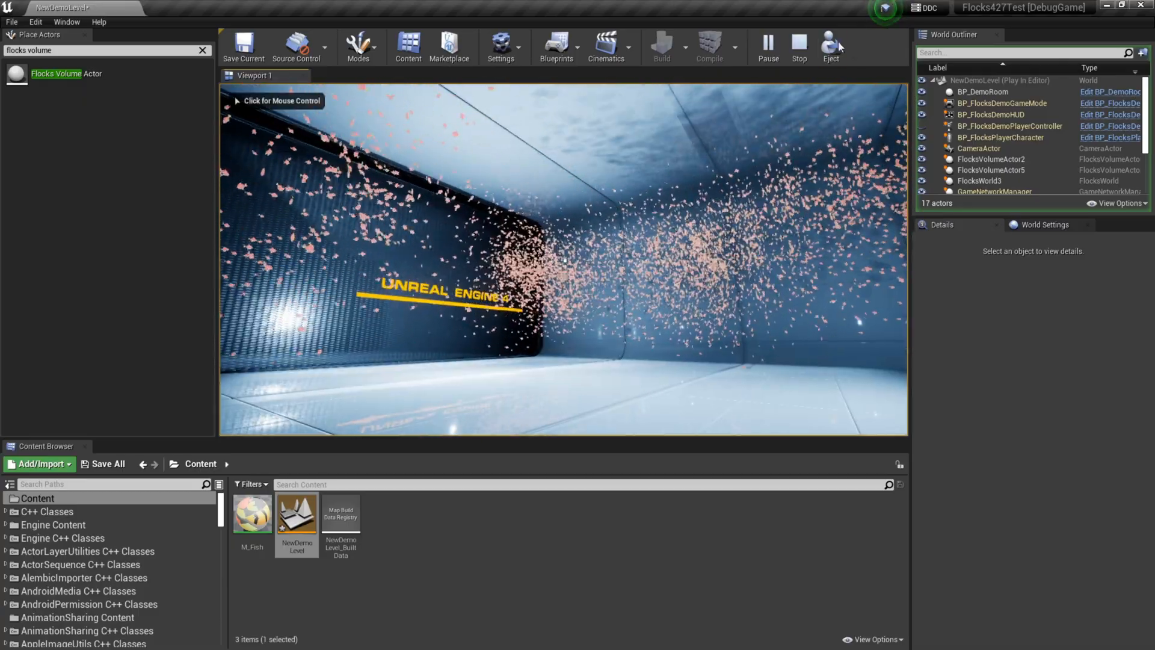
Step: Eject from play, select goal sphere FlocksVolumeActor2 and move it so fish gather
left_click(831, 44)
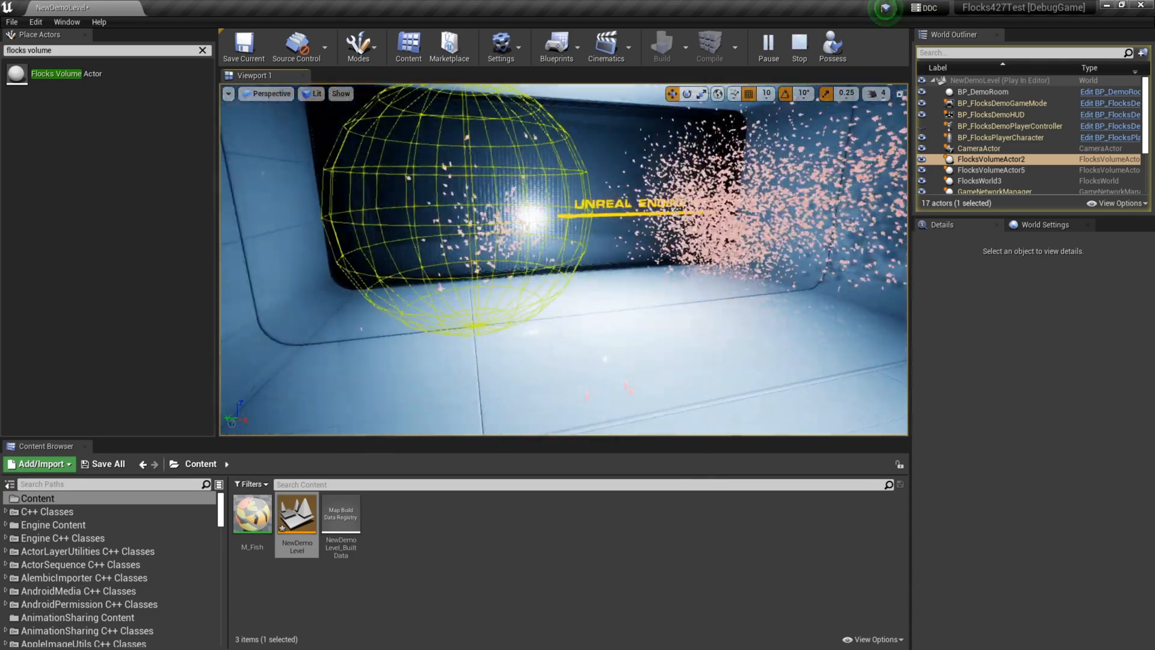
left_click(1002, 138)
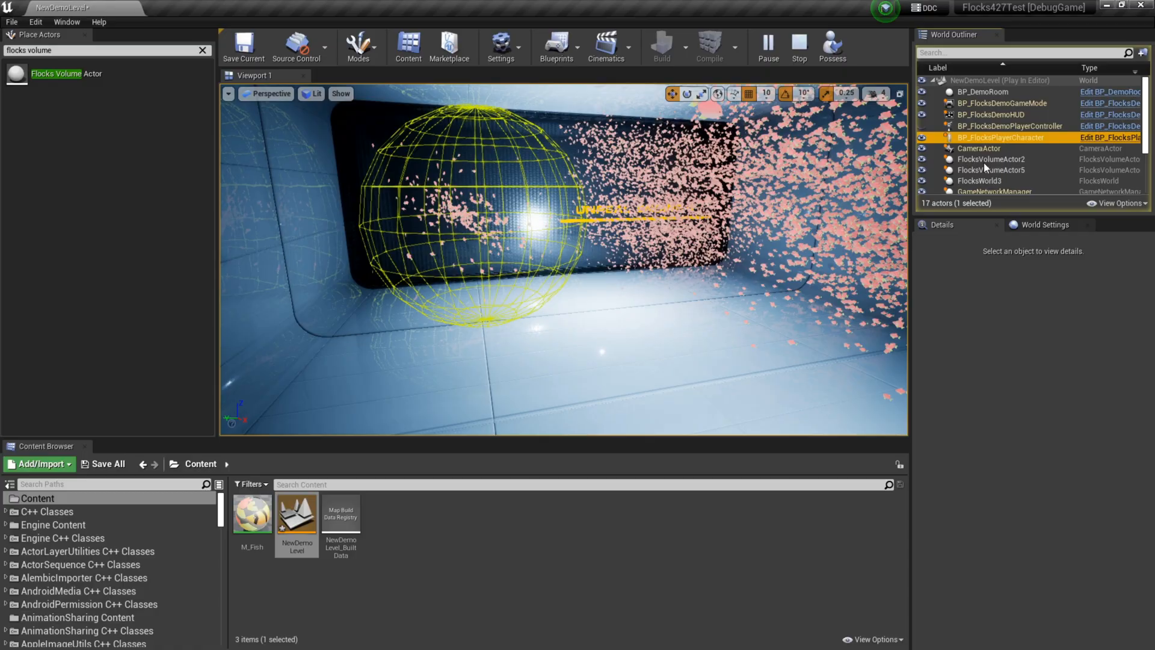
left_click(990, 159)
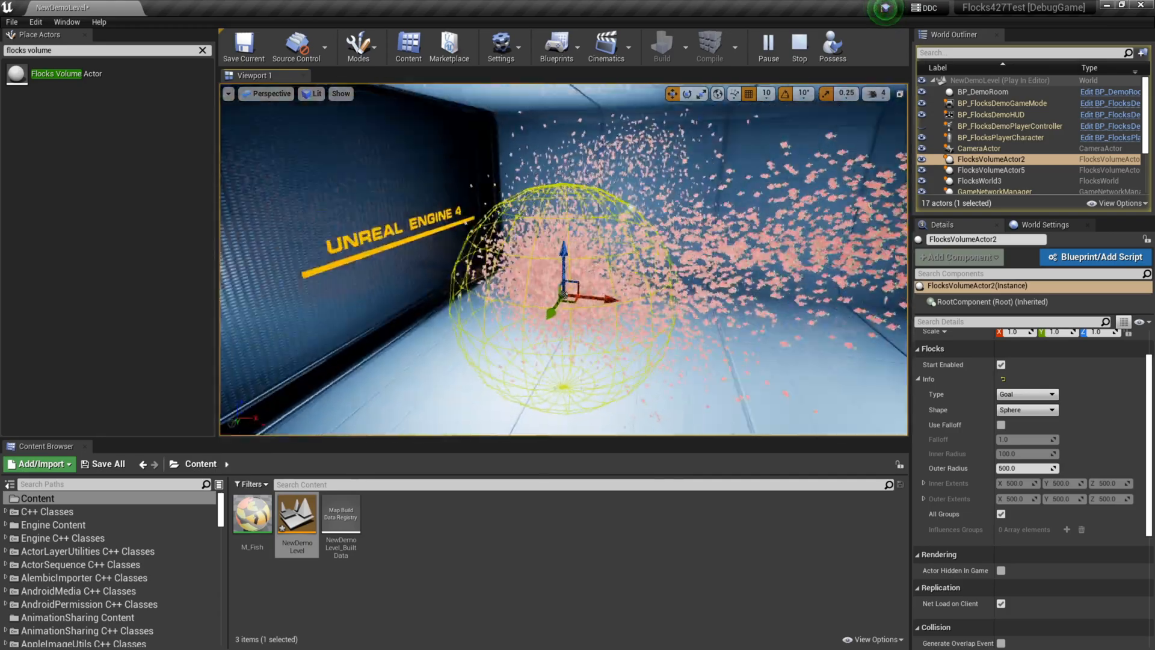
left_click(991, 170)
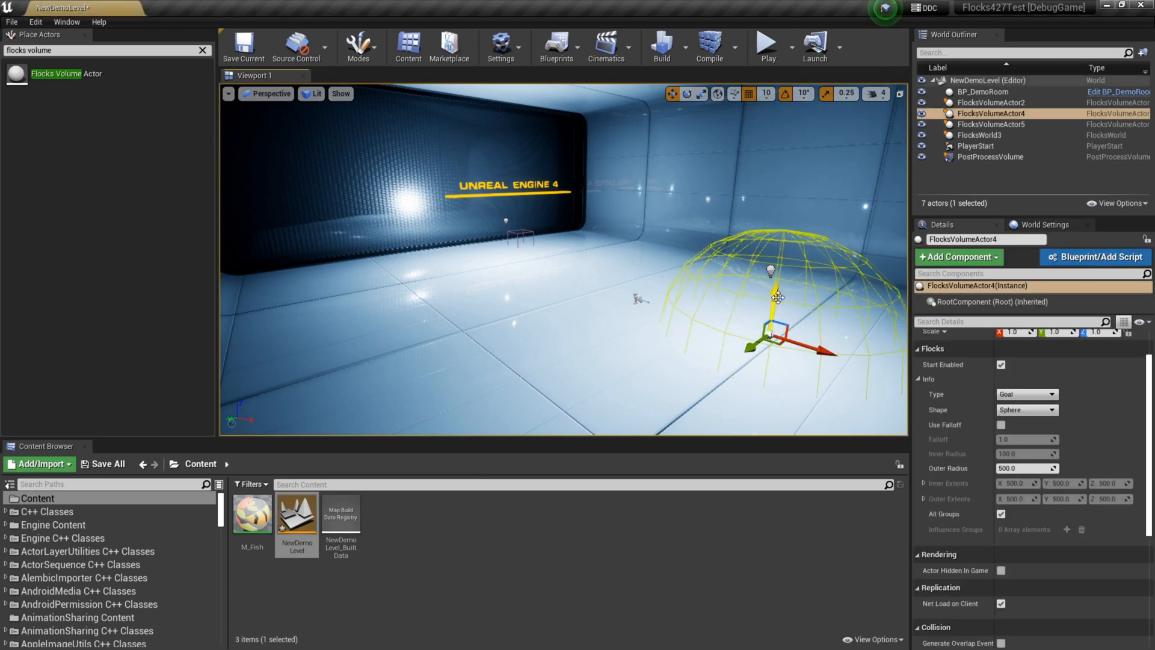
Step: Keep the new flocks volume's Shape set to Sphere
left_click(1024, 410)
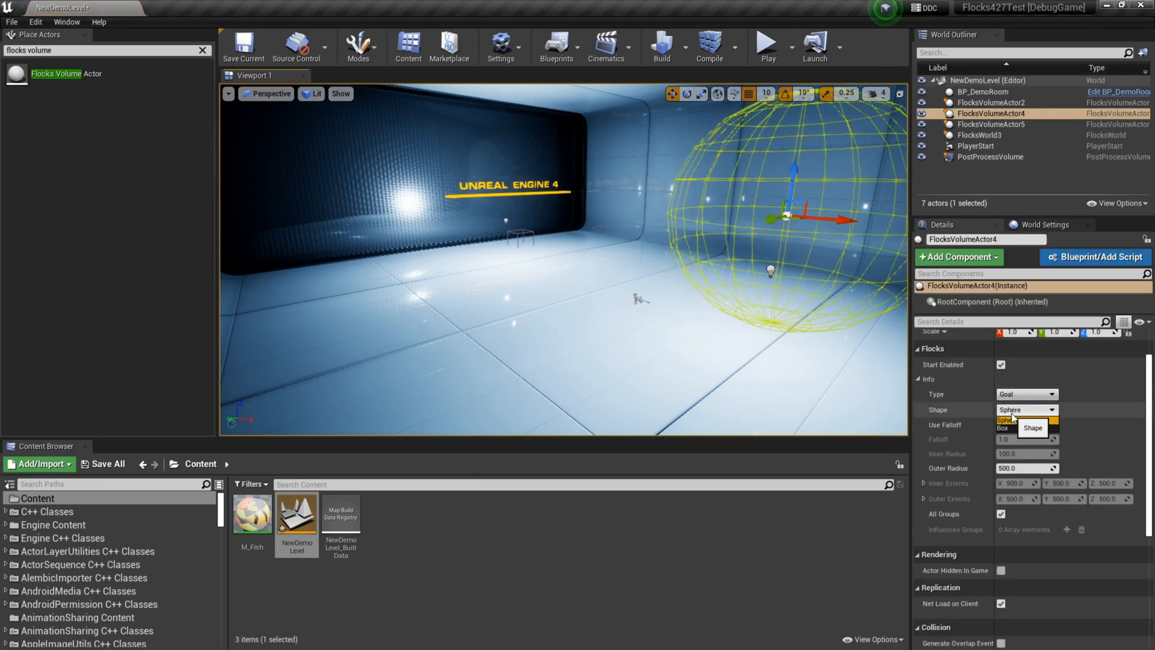
left_click(1024, 394)
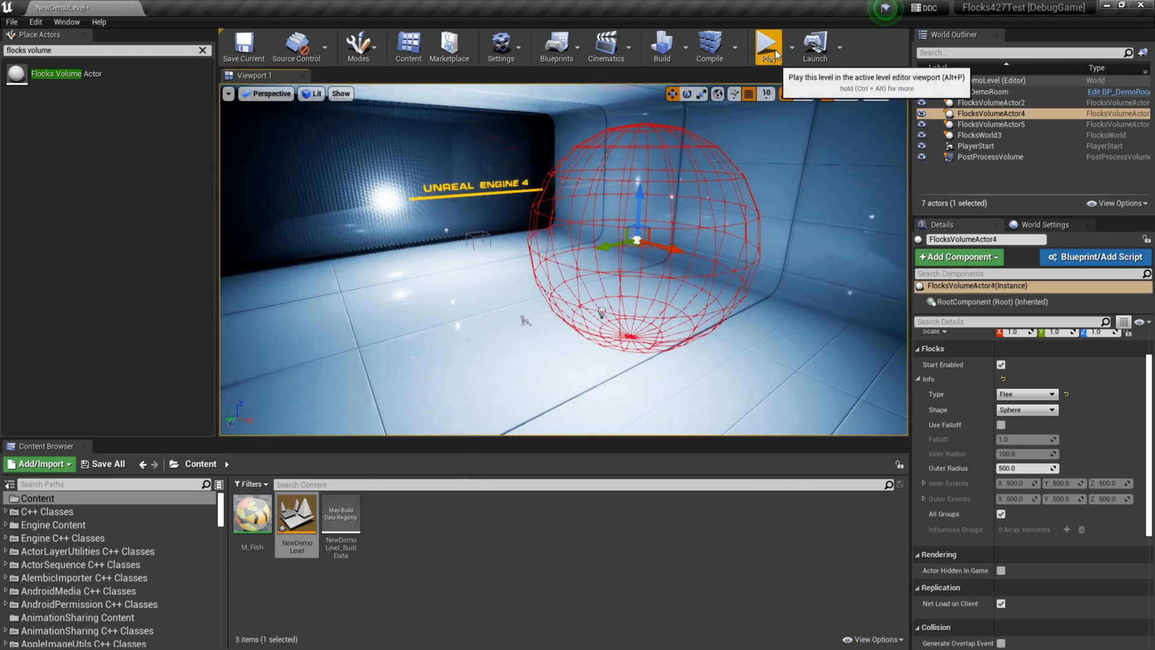
Step: Run the level, select and move the goal and flee spheres, then stop
left_click(768, 42)
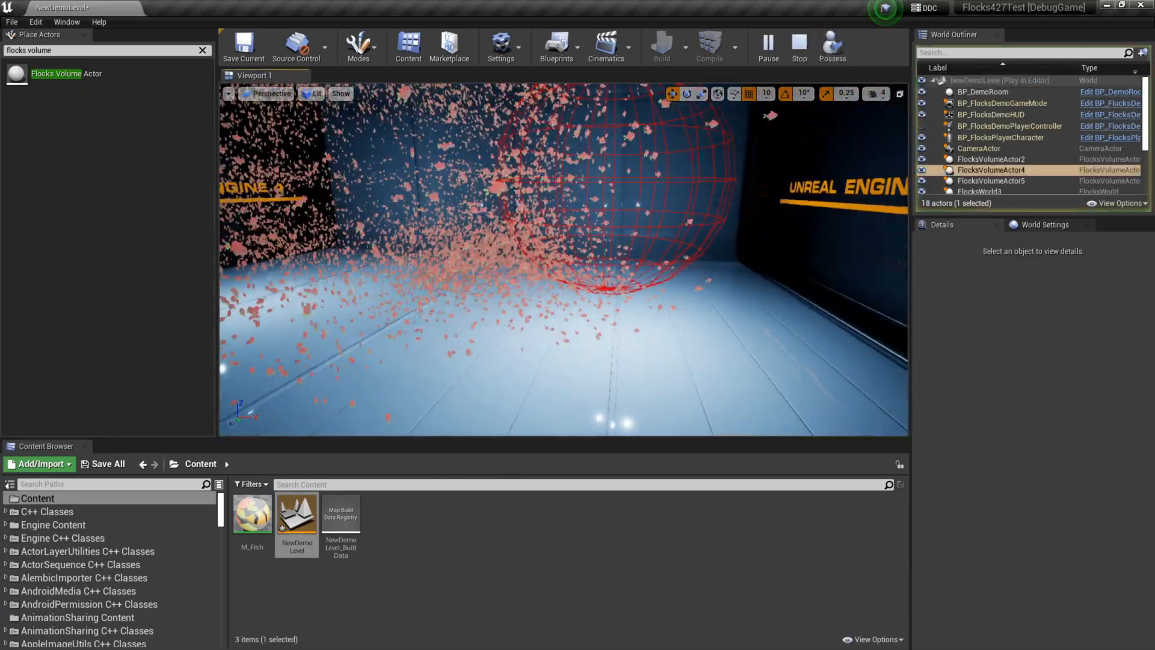
left_click(991, 159)
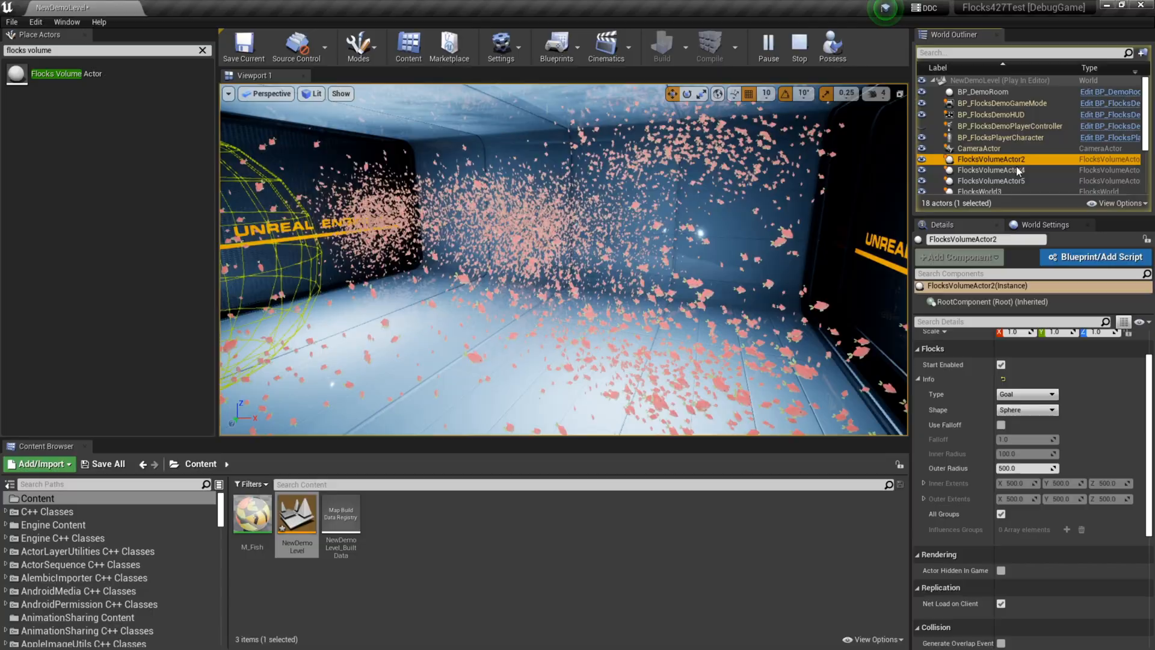
left_click(990, 169)
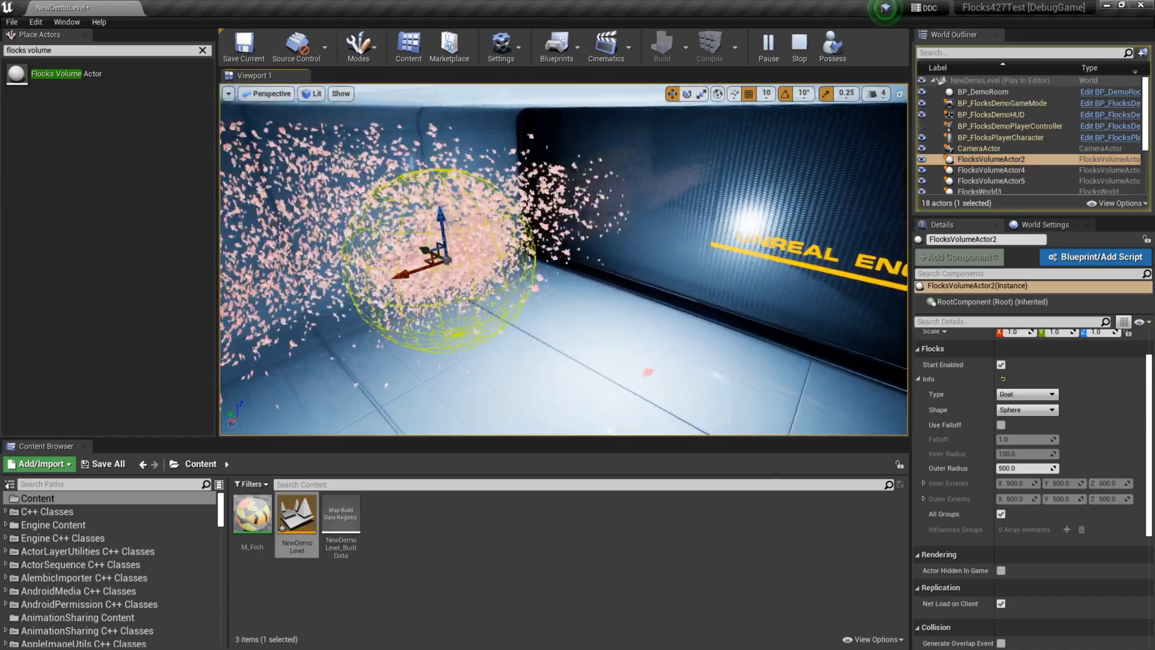
left_click(991, 170)
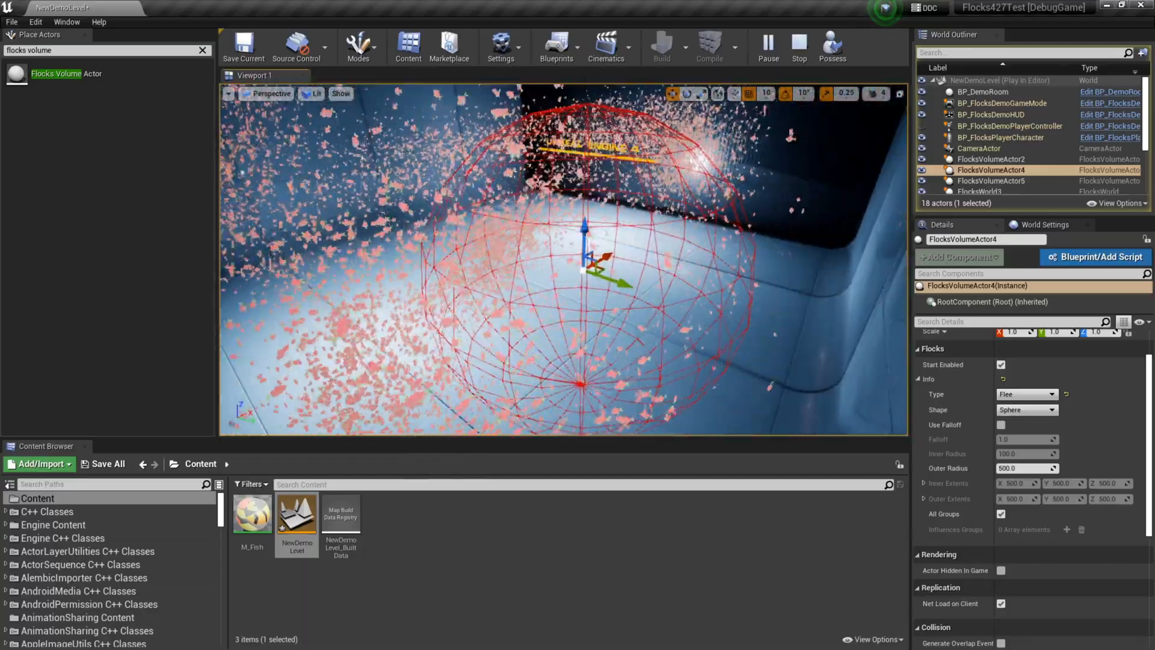
left_click(799, 44)
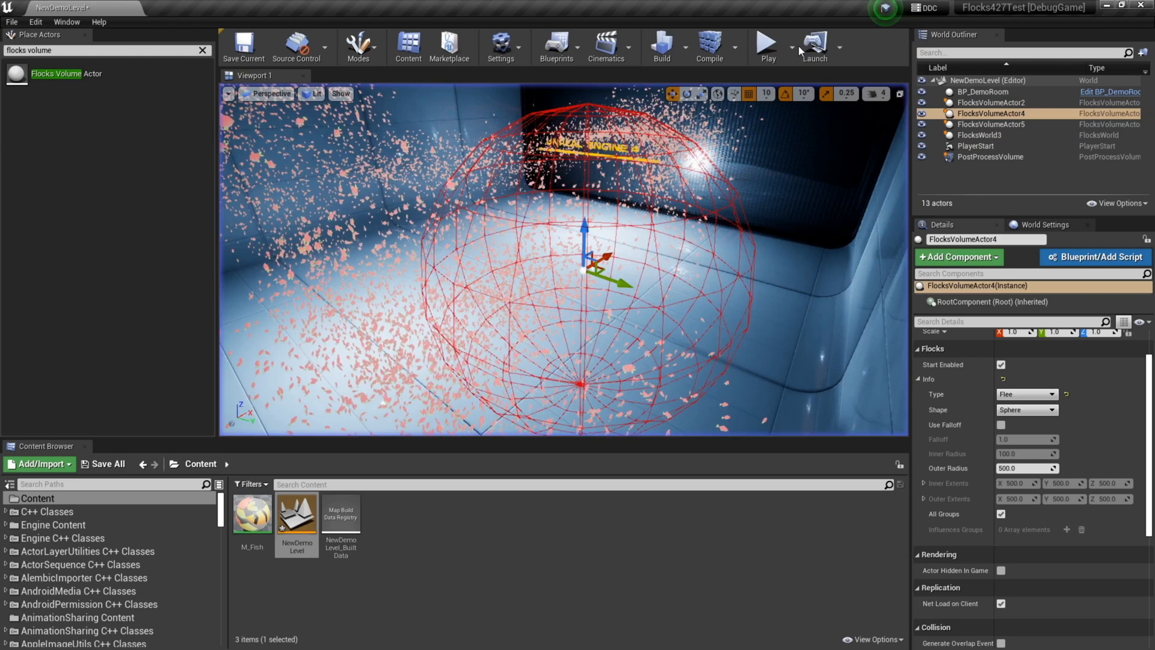
Step: Set FlocksWorld3's Group Default Goal weight to 7.0 and run the level
left_click(980, 135)
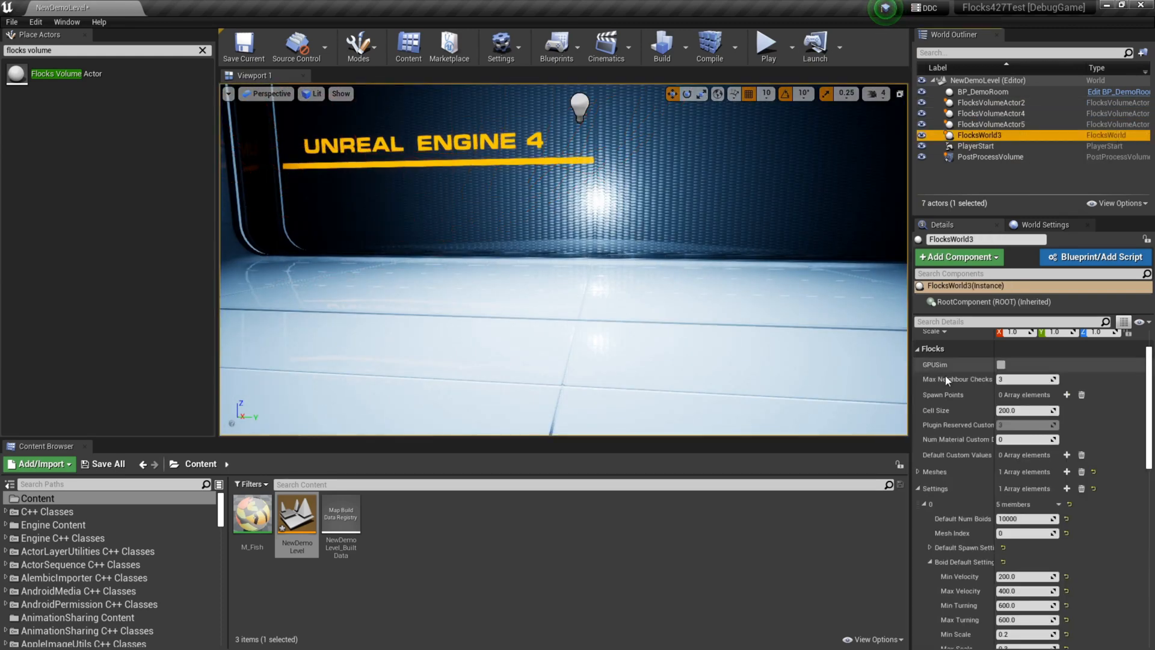
scroll("down", 3)
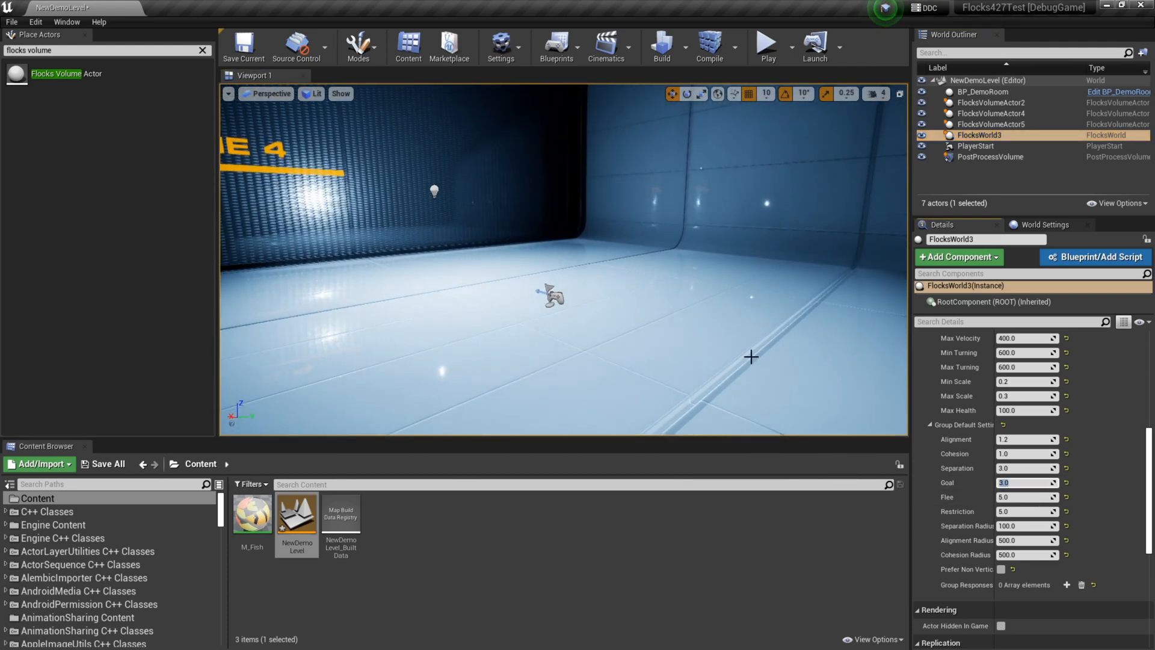
type("7.0")
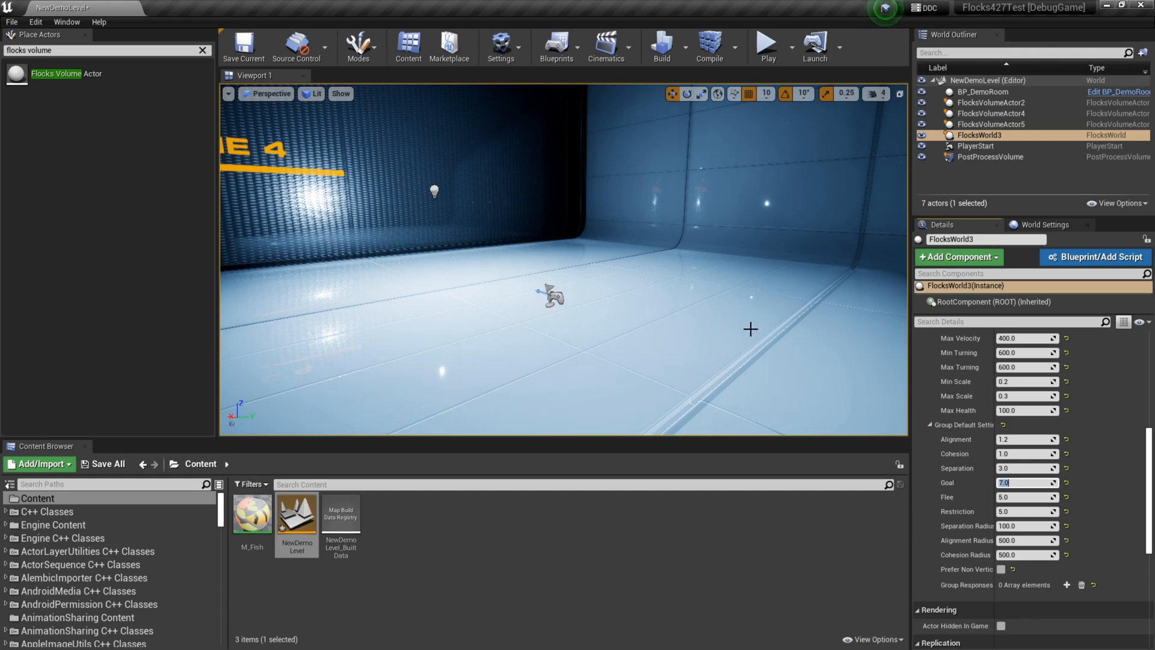
left_click(766, 46)
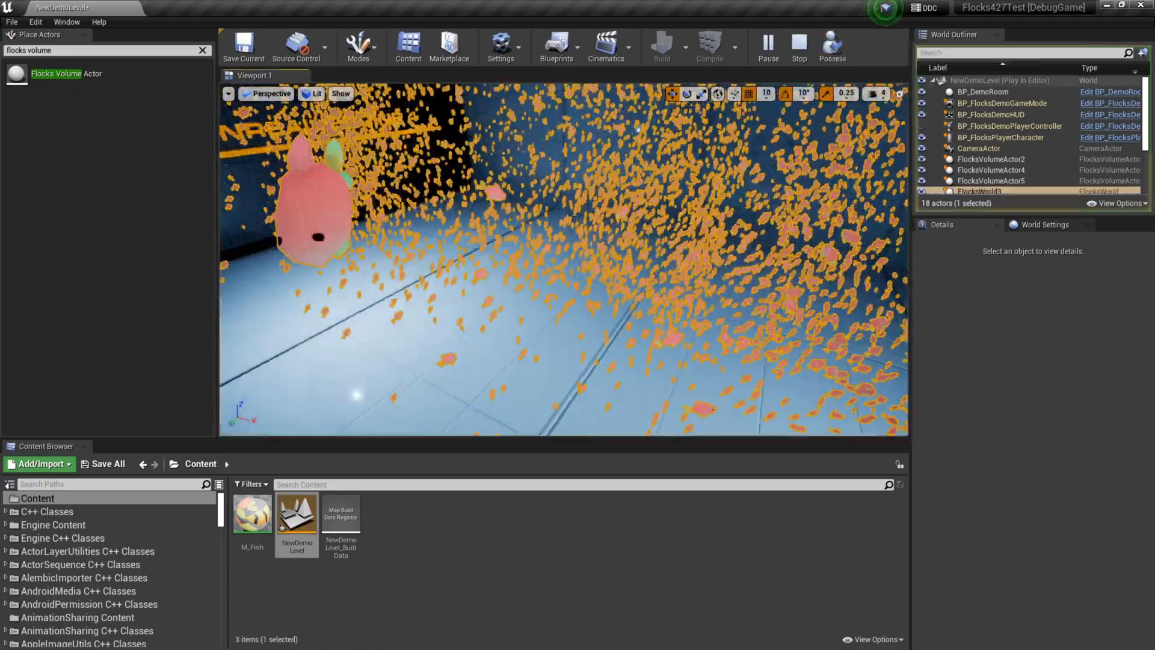
Step: Select the restriction, goal and flee volumes in turn in the World Outliner
left_click(991, 181)
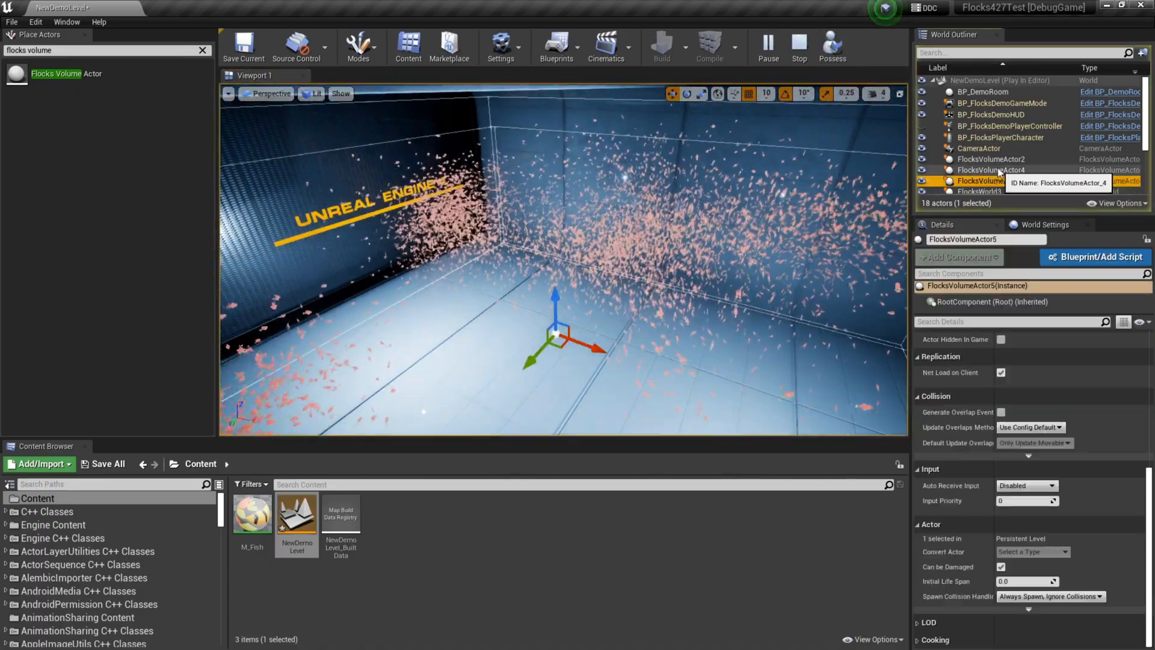
left_click(991, 159)
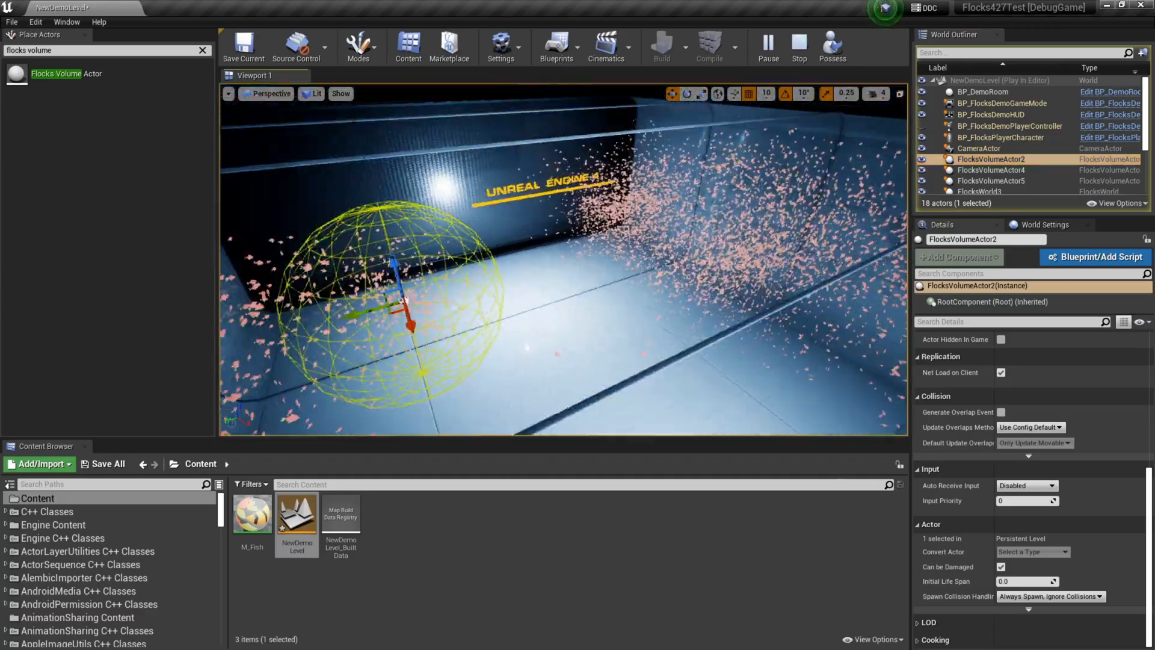
left_click(991, 170)
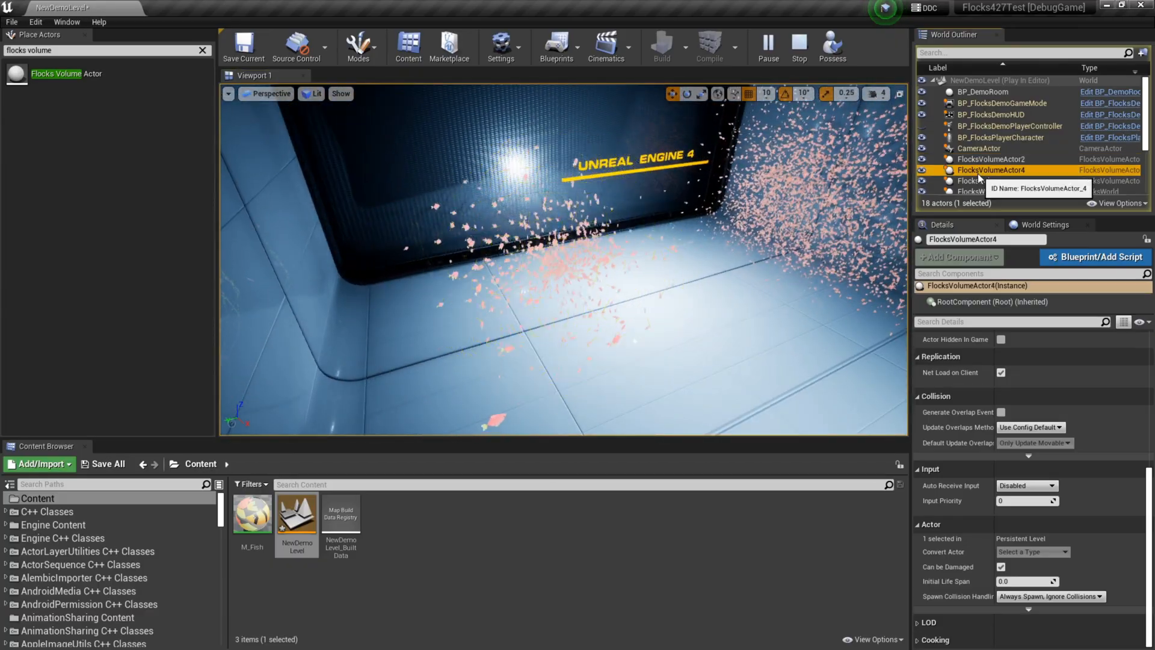